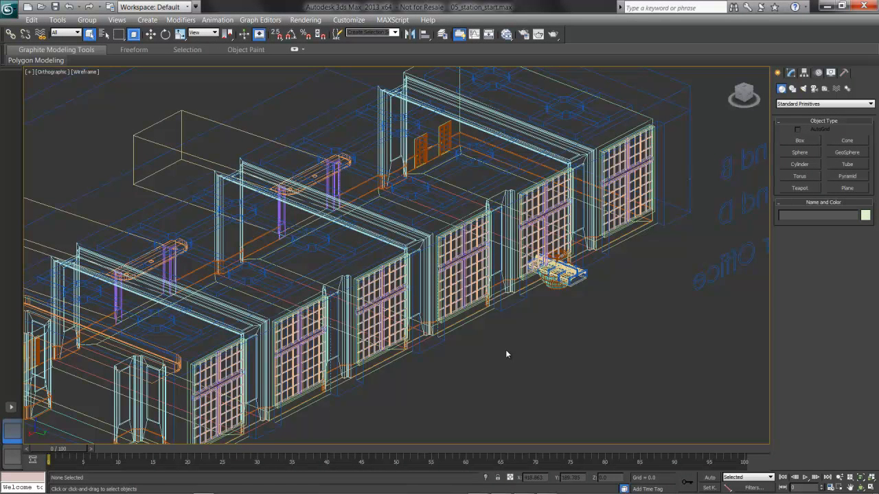
{"action": "mouse_move", "coordinate": [500, 345]}
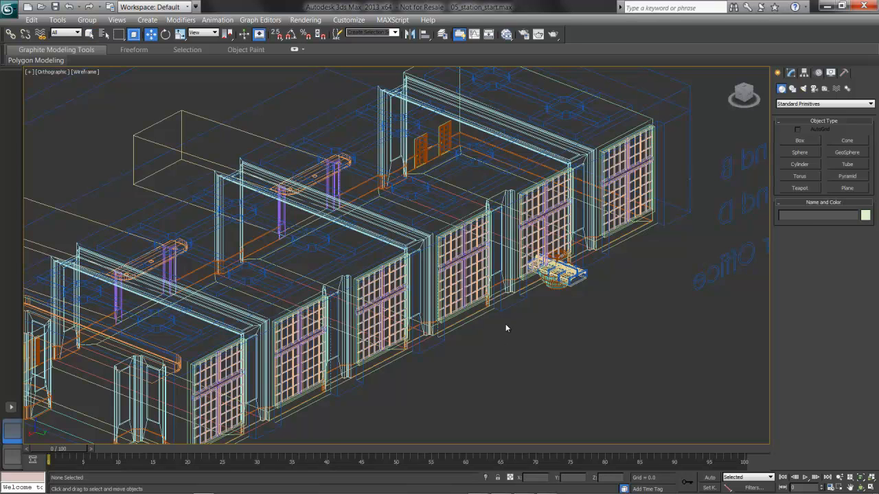
{"action": "mouse_move", "coordinate": [555, 283]}
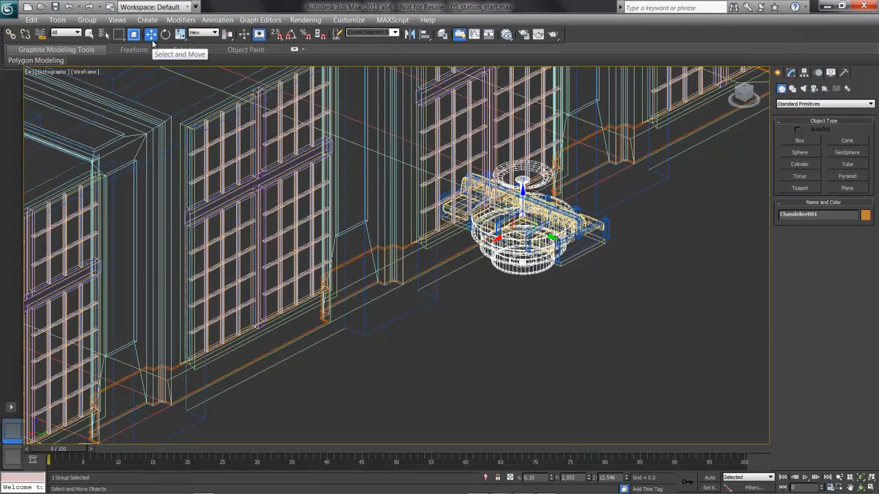
{"action": "right_click", "coordinate": [498, 220]}
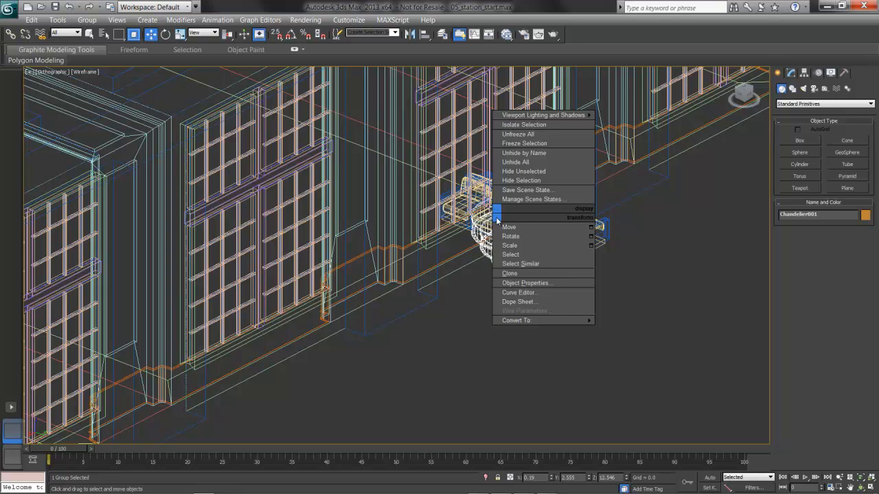
{"action": "left_click", "coordinate": [461, 331]}
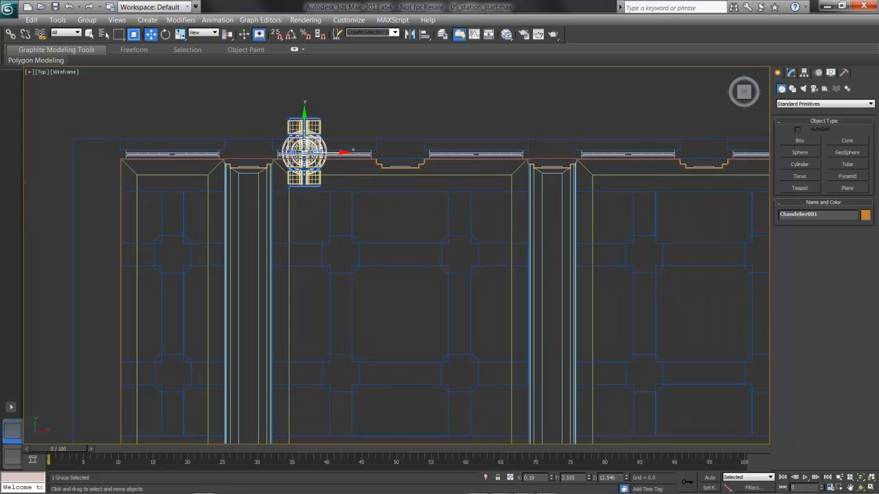
- Drag the chandelier from the wall edge into the centre of the room in the Top view
{"action": "left_click_drag", "start_coordinate": [303, 150], "coordinate": [439, 308]}
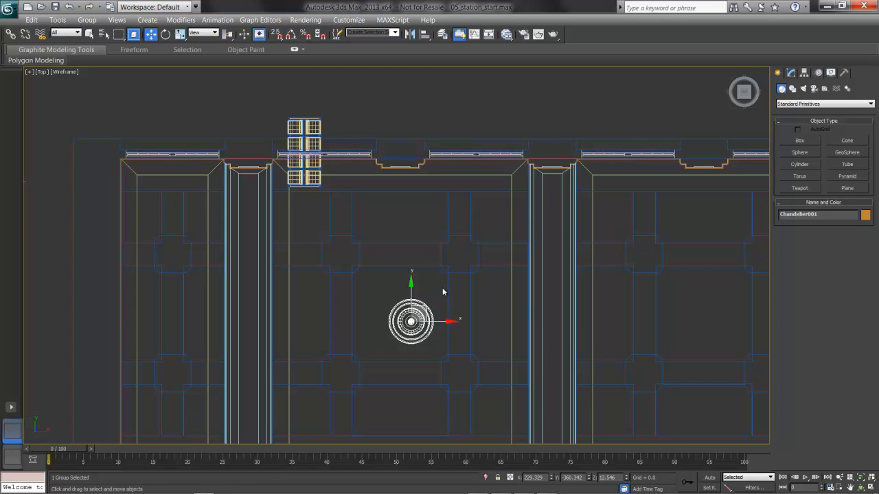
{"action": "scroll", "scroll_direction": "down", "scroll_amount": 3}
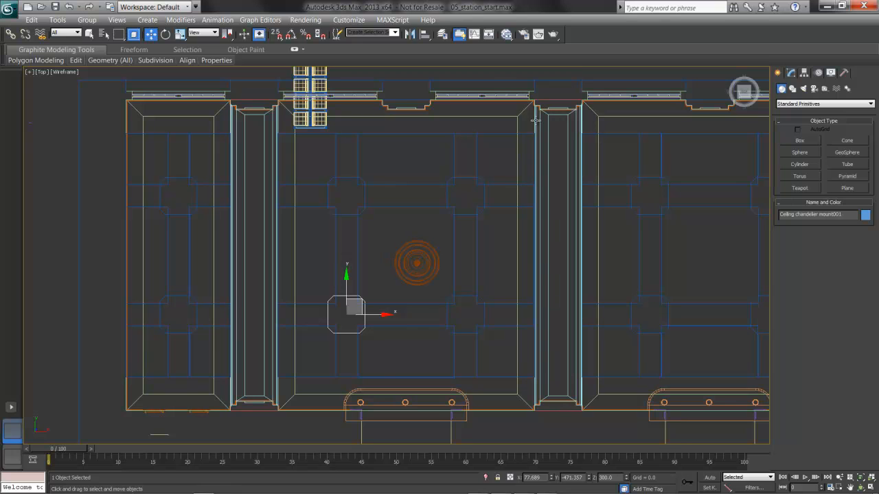
{"action": "mouse_move", "coordinate": [360, 231]}
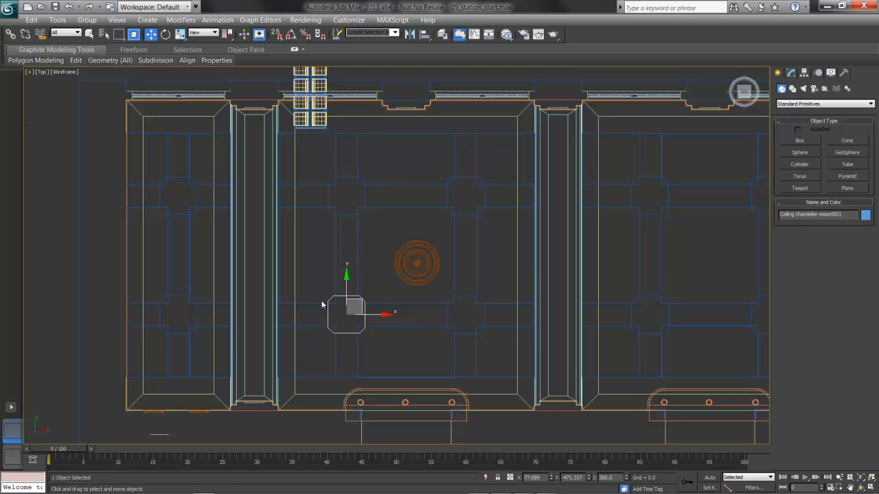
{"action": "mouse_move", "coordinate": [349, 244]}
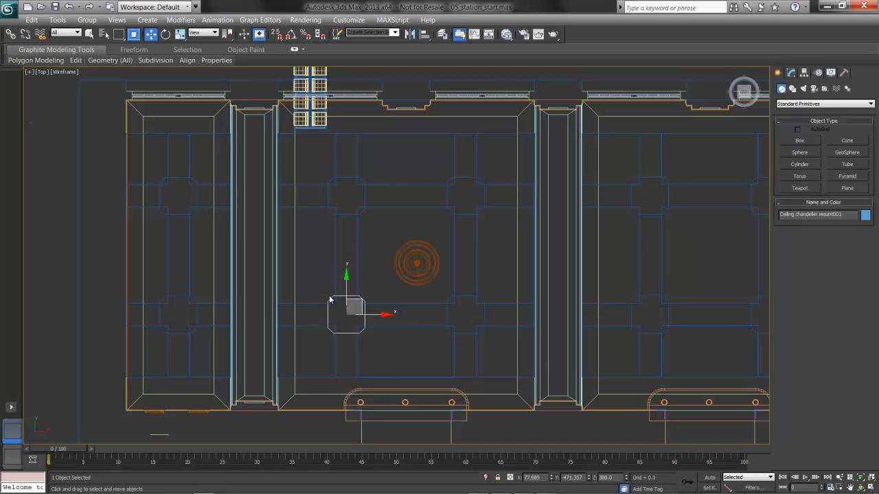
{"action": "mouse_move", "coordinate": [822, 215]}
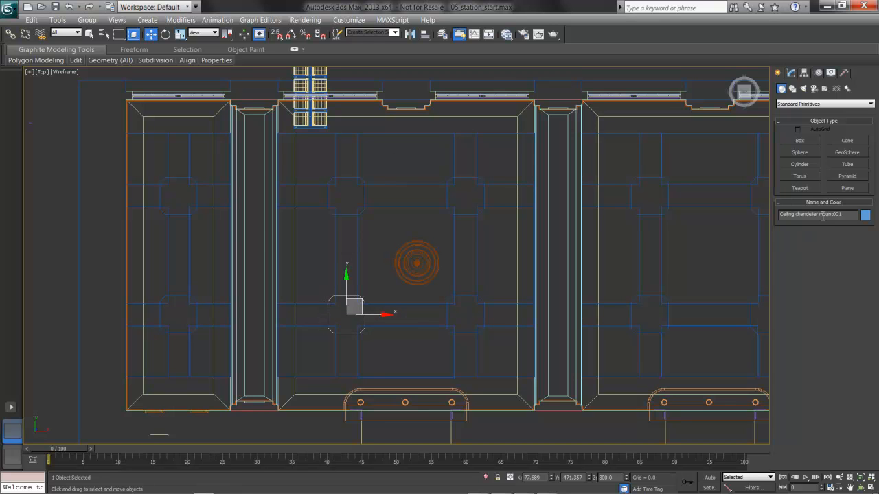
{"action": "mouse_move", "coordinate": [817, 244]}
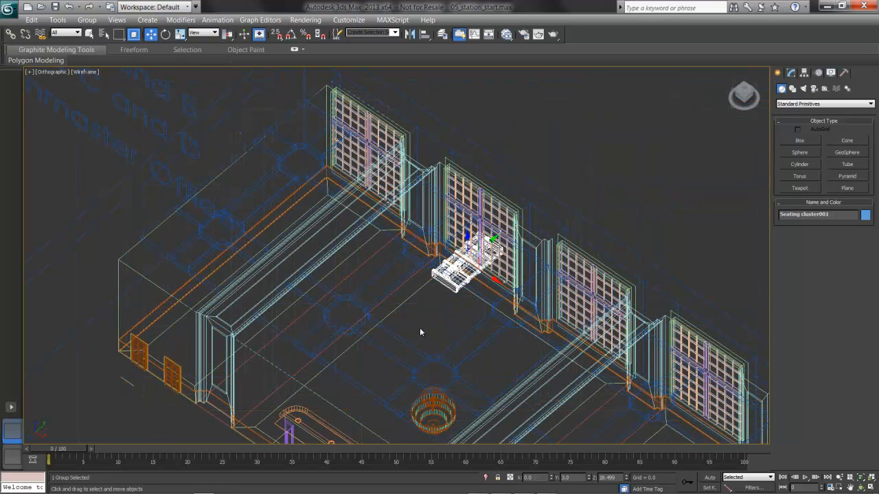
- Select the chandelier and raise it toward the ceiling in the Left viewport
{"action": "left_click", "coordinate": [432, 412]}
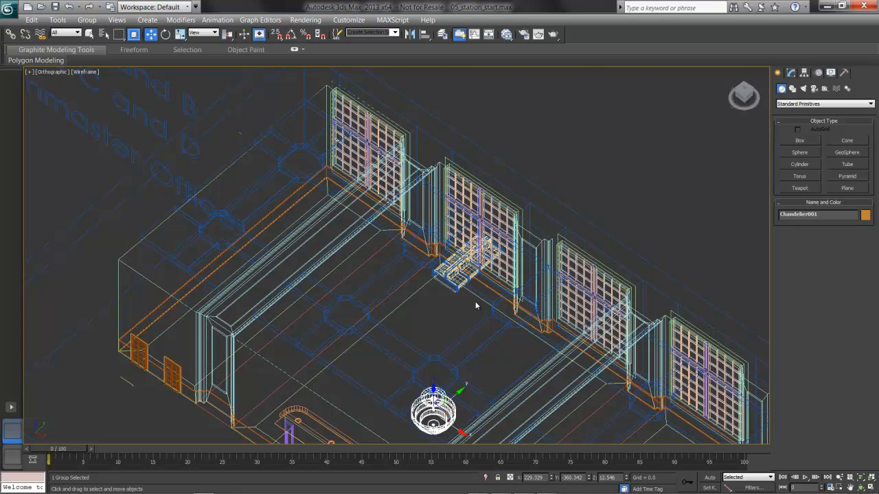
{"action": "key", "text": "l"}
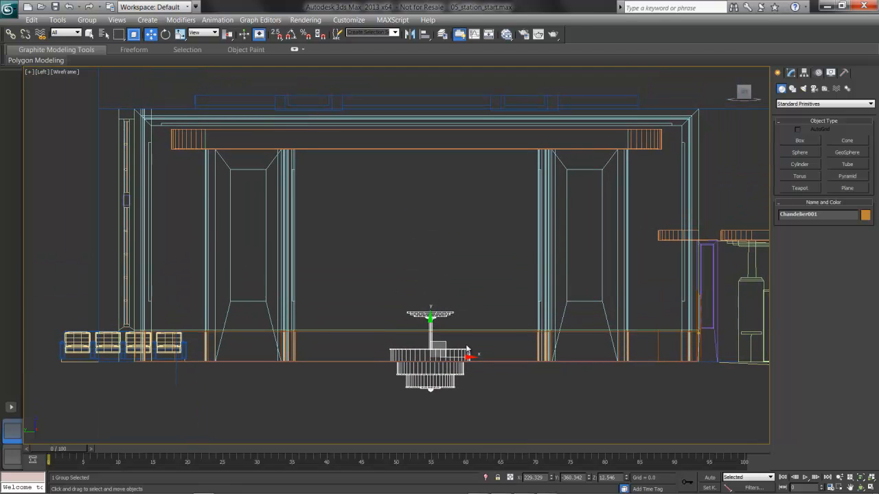
{"action": "mouse_move", "coordinate": [460, 346]}
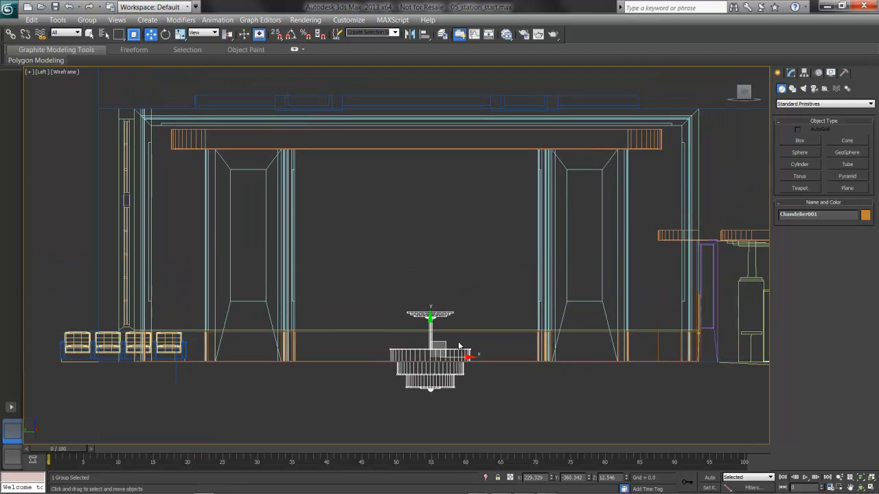
{"action": "mouse_move", "coordinate": [460, 321]}
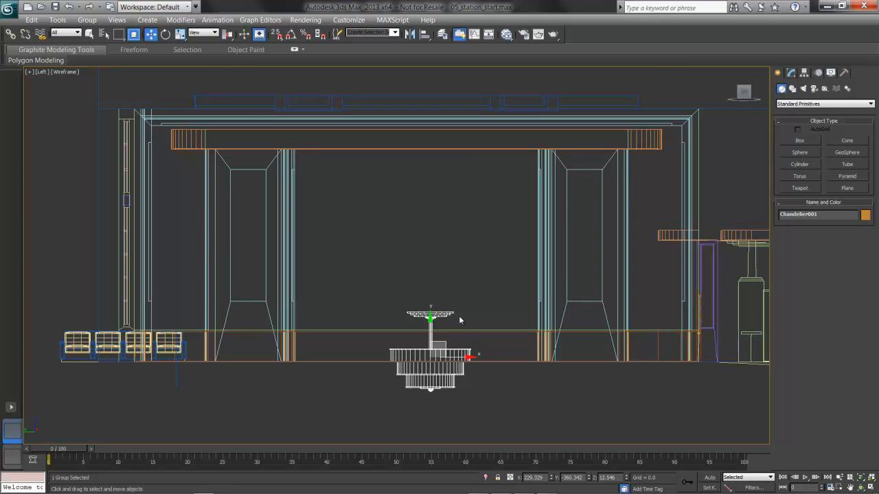
{"action": "mouse_move", "coordinate": [483, 320]}
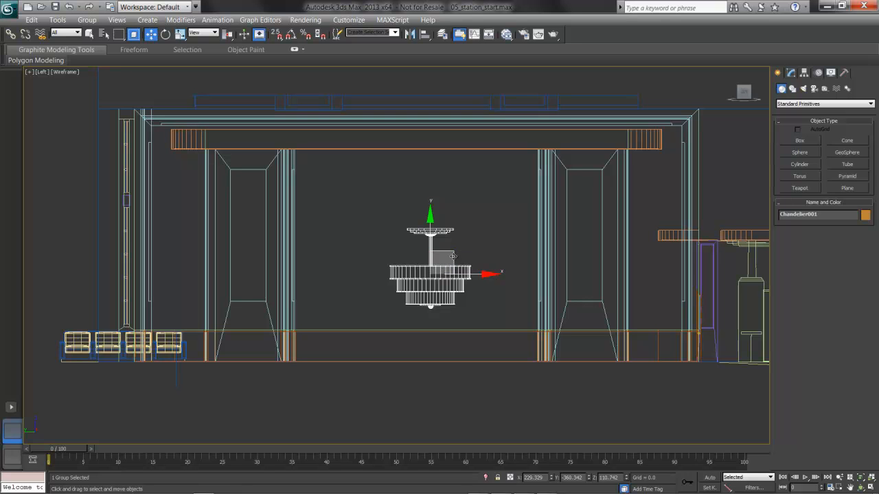
{"action": "left_click_drag", "start_coordinate": [454, 256], "coordinate": [433, 225]}
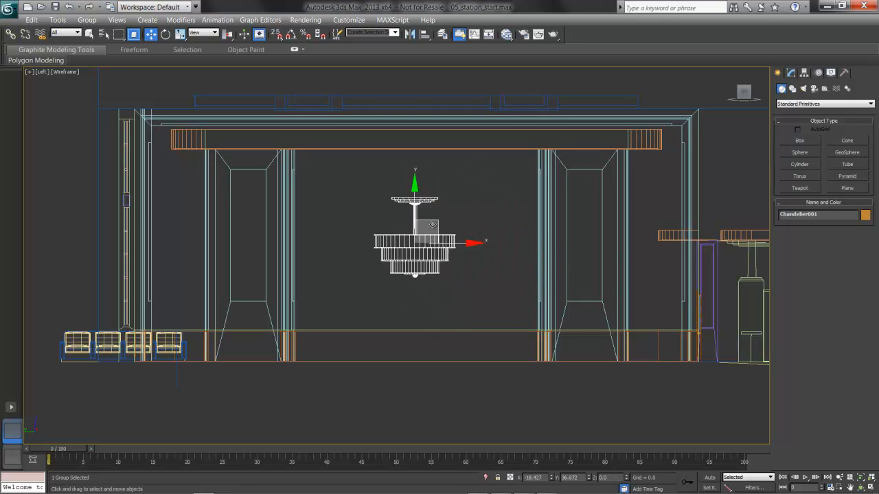
{"action": "left_click_drag", "start_coordinate": [414, 242], "coordinate": [471, 285]}
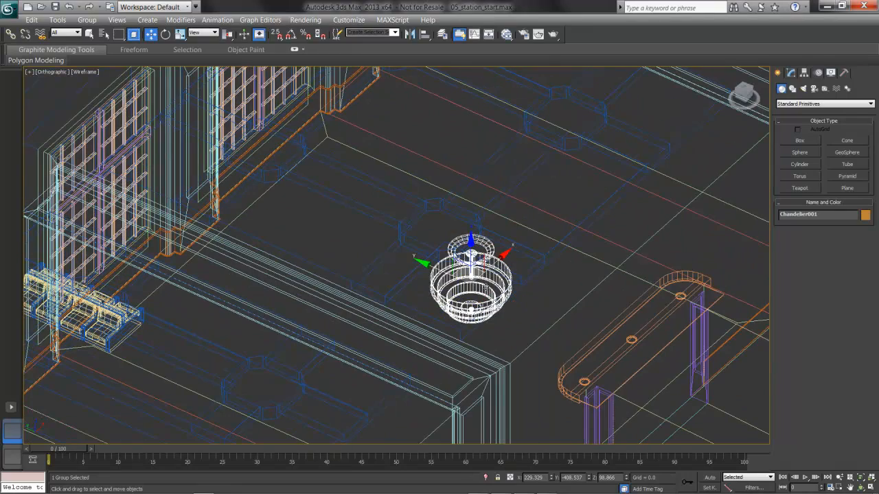
- Lift the chandelier higher so its hanging rod reaches the ceiling mount
{"action": "left_click_drag", "start_coordinate": [470, 278], "coordinate": [495, 268]}
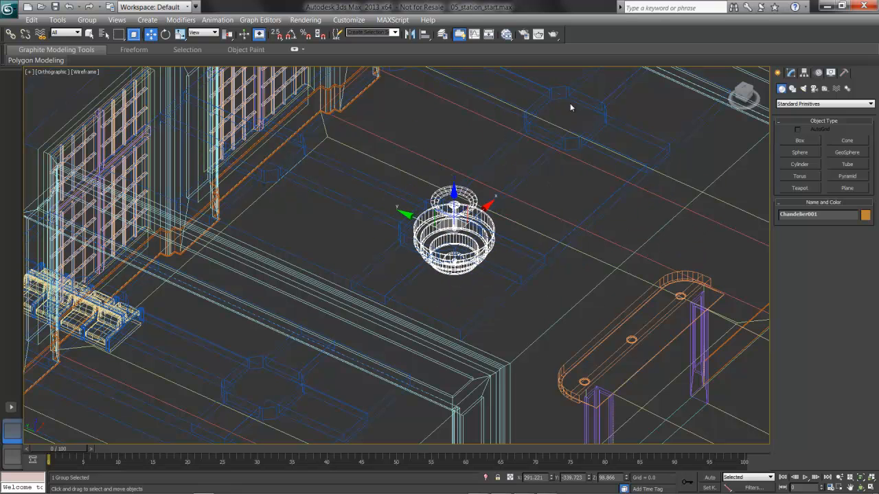
{"action": "mouse_move", "coordinate": [516, 179]}
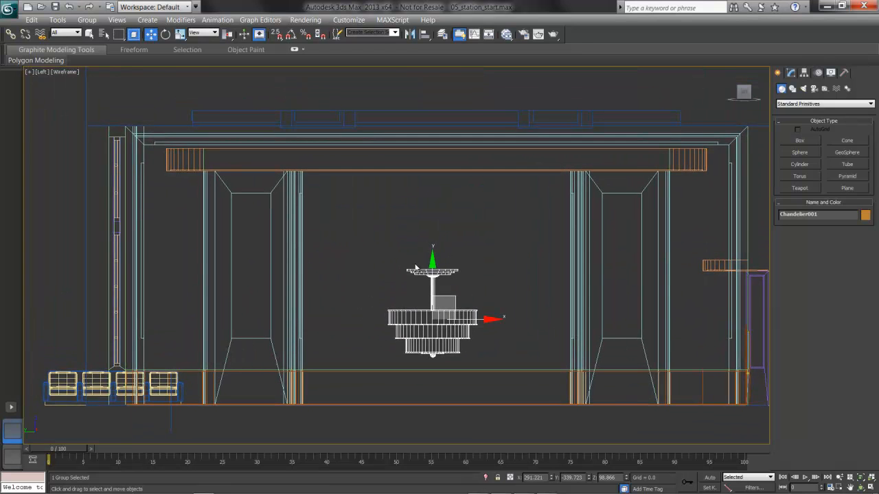
{"action": "left_click_drag", "start_coordinate": [432, 317], "coordinate": [370, 225]}
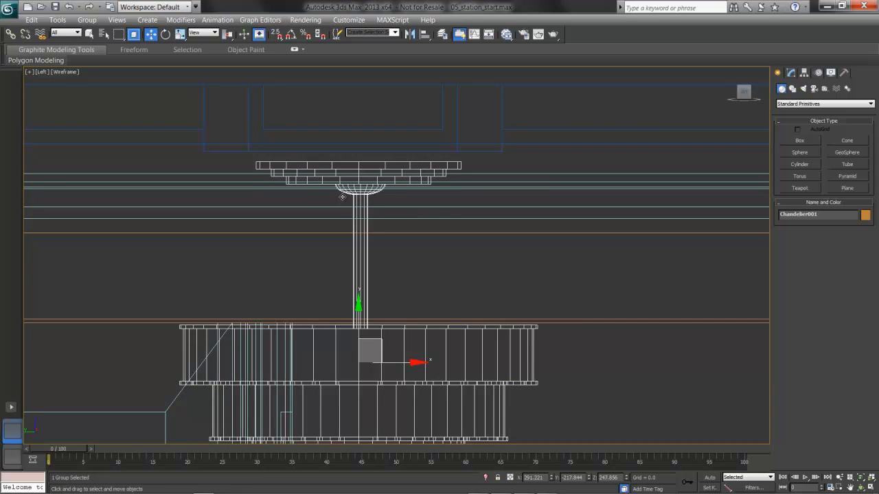
{"action": "mouse_move", "coordinate": [481, 157]}
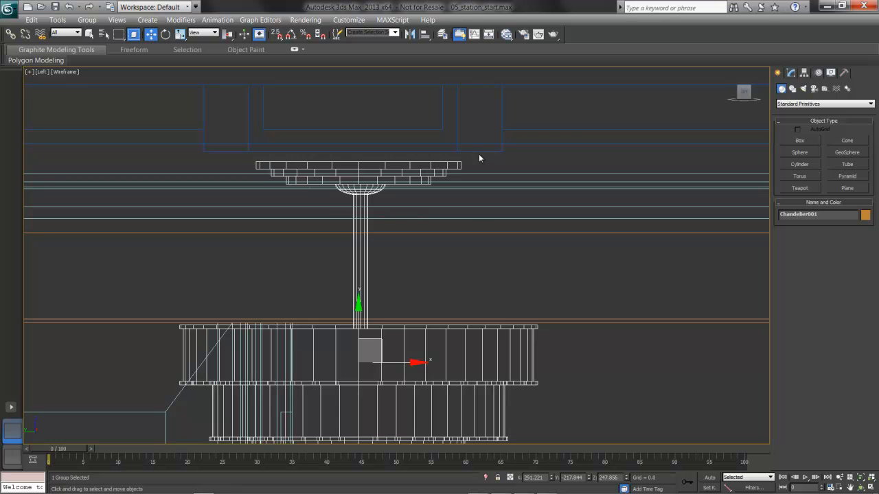
{"action": "mouse_move", "coordinate": [222, 145]}
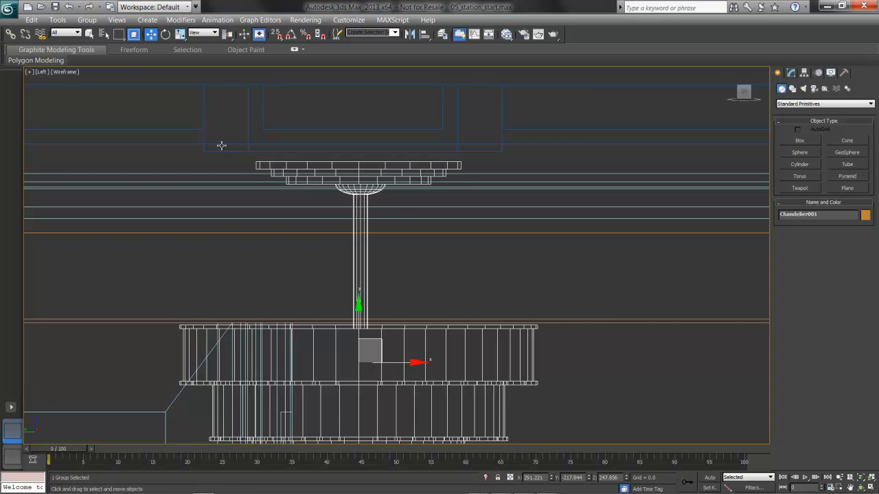
{"action": "mouse_move", "coordinate": [252, 162]}
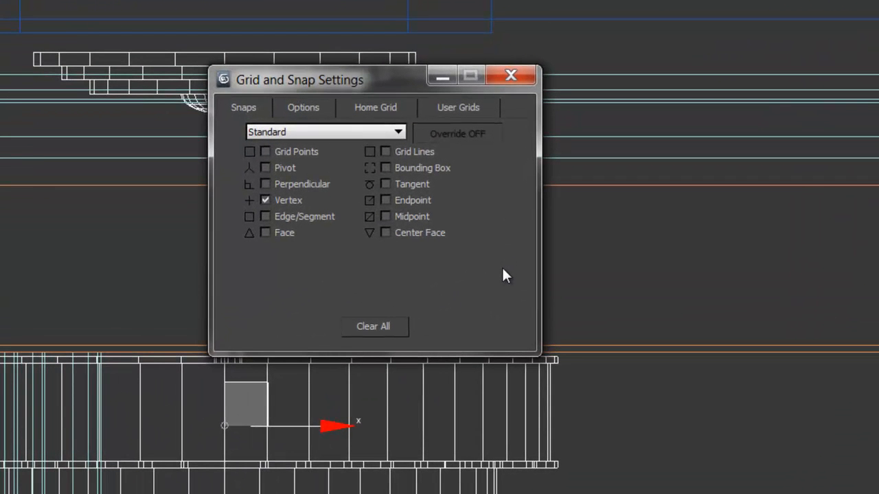
{"action": "mouse_move", "coordinate": [288, 154]}
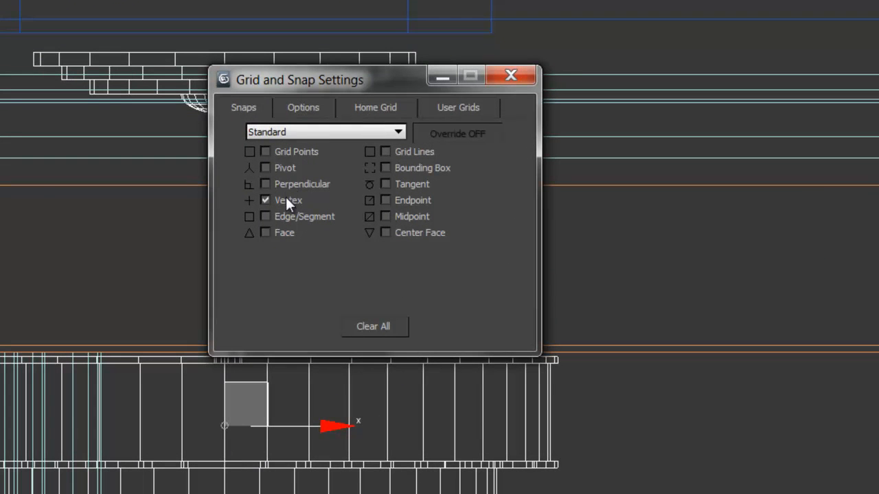
{"action": "mouse_move", "coordinate": [305, 236]}
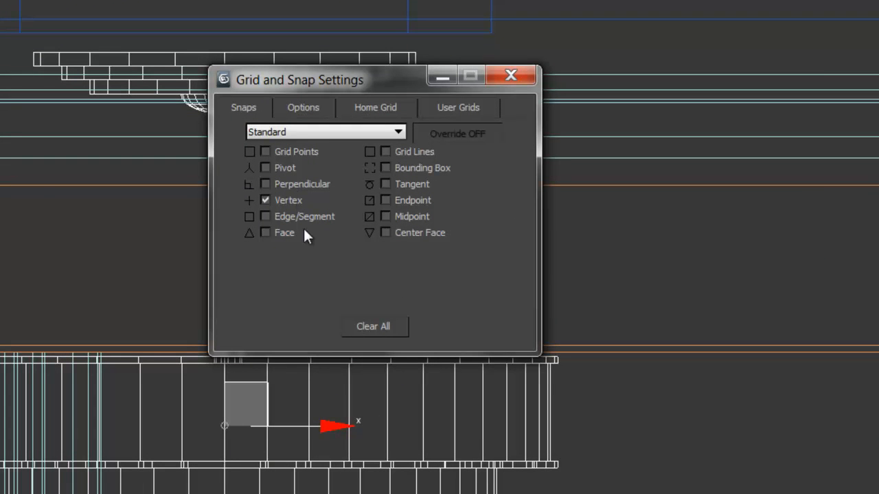
{"action": "mouse_move", "coordinate": [319, 280]}
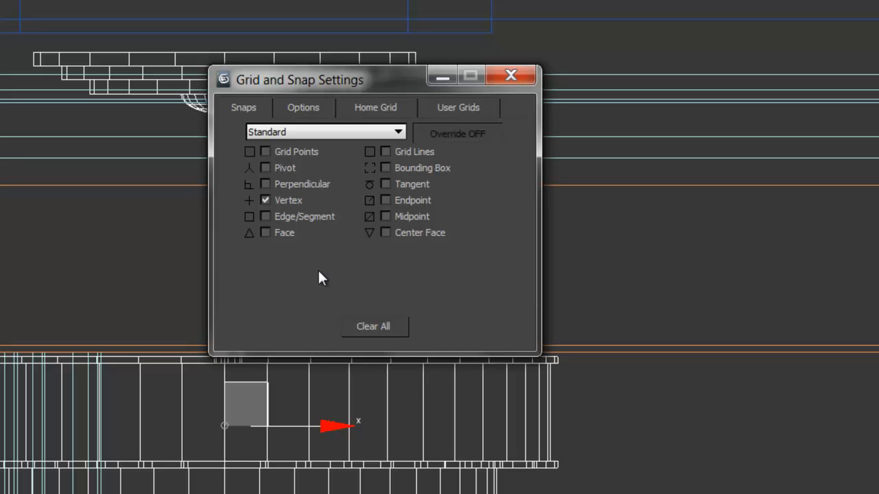
- Show the Options page of Grid and Snap Settings to review marker and radius settings
{"action": "left_click", "coordinate": [302, 107]}
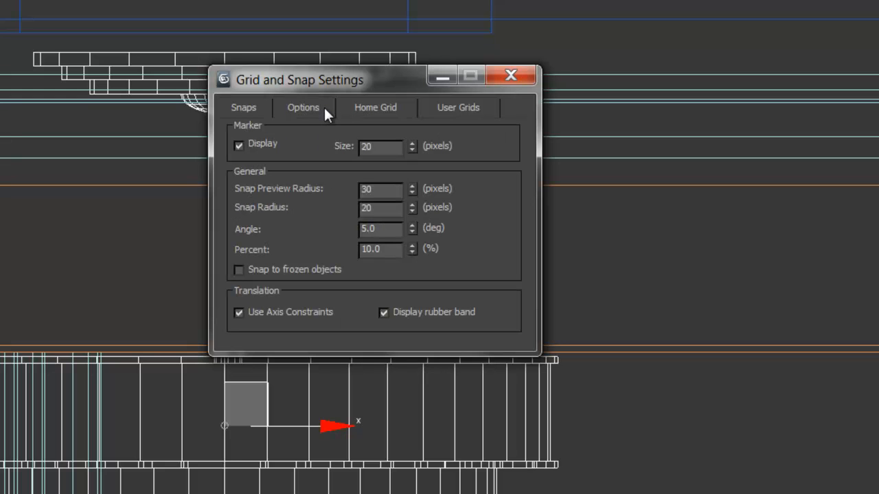
{"action": "mouse_move", "coordinate": [332, 335]}
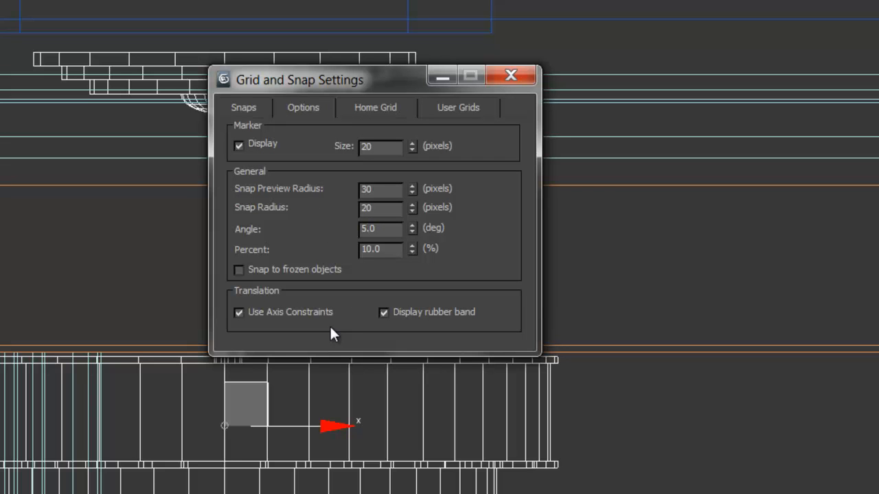
{"action": "mouse_move", "coordinate": [383, 329]}
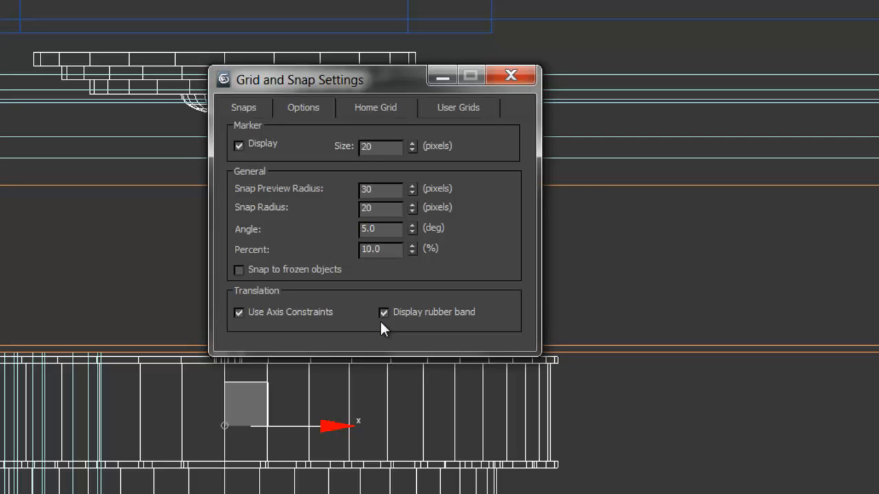
{"action": "mouse_move", "coordinate": [384, 171]}
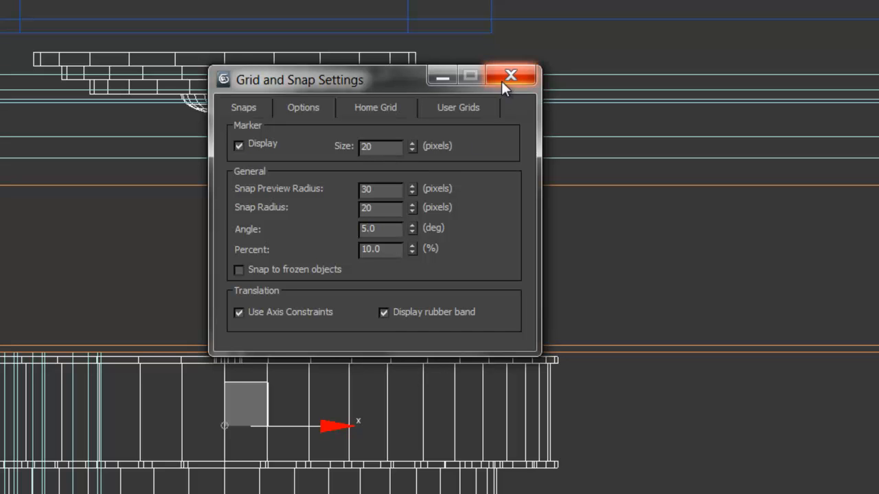
- Close the Grid and Snap Settings dialog to return to the wireframe side view
{"action": "left_click", "coordinate": [510, 74]}
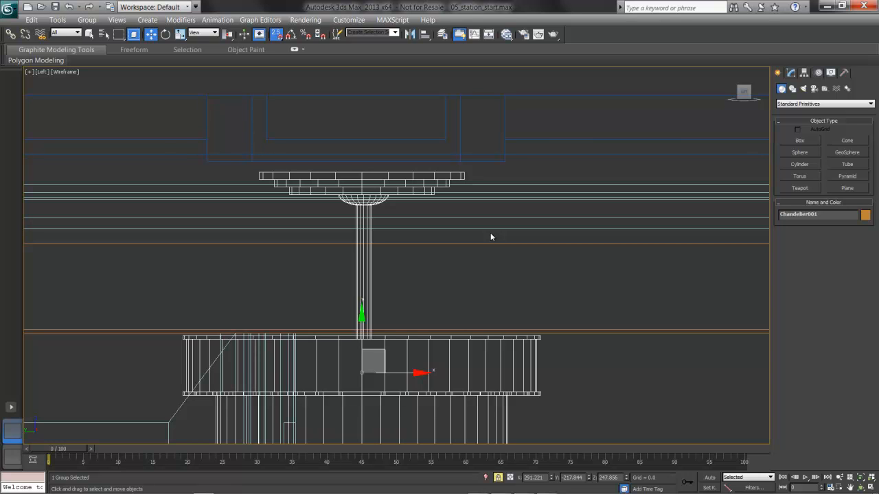
{"action": "mouse_move", "coordinate": [552, 228]}
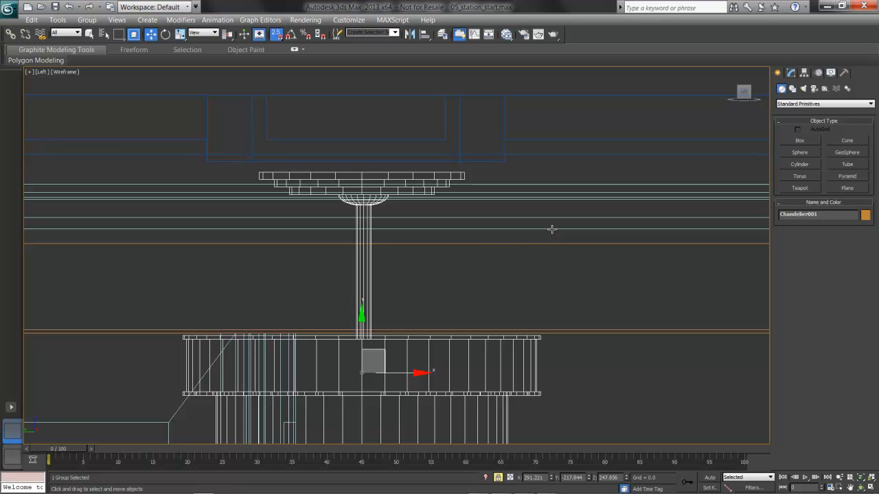
{"action": "mouse_move", "coordinate": [483, 287]}
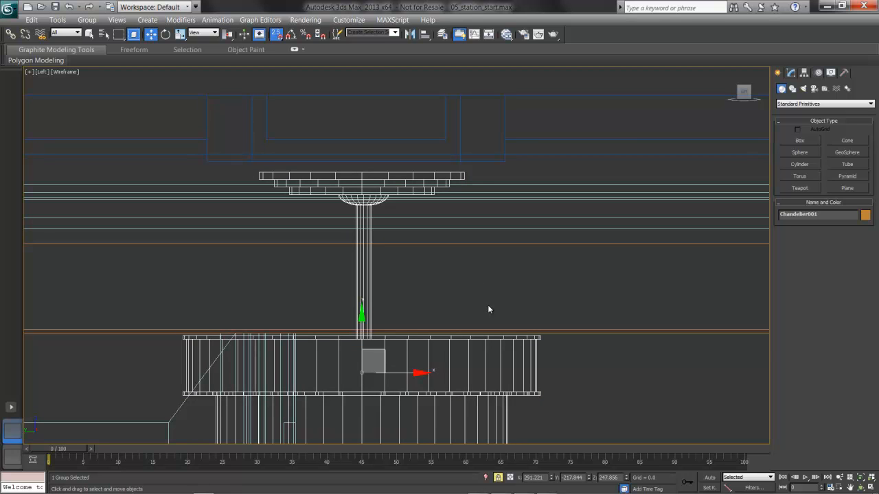
{"action": "mouse_move", "coordinate": [473, 179]}
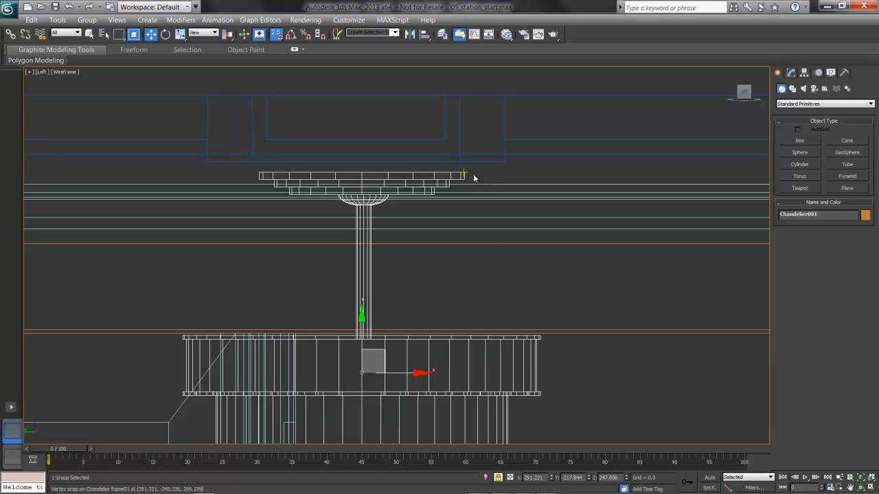
{"action": "mouse_move", "coordinate": [467, 176]}
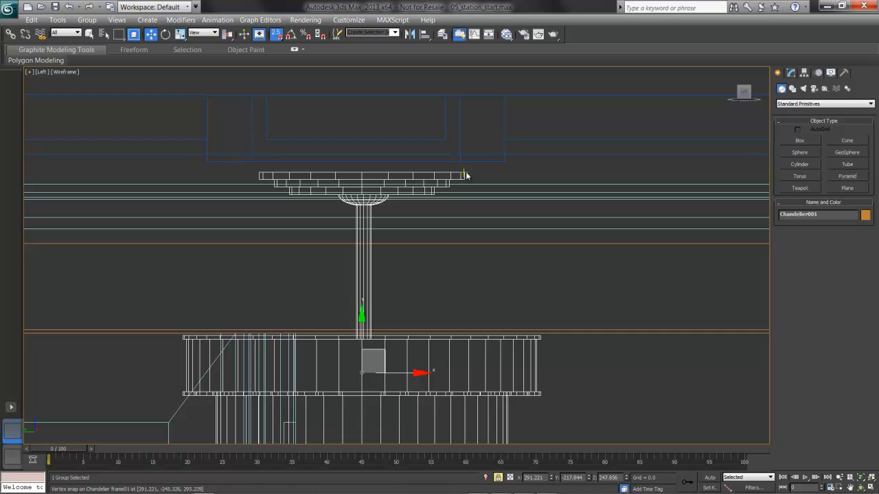
{"action": "mouse_move", "coordinate": [464, 173]}
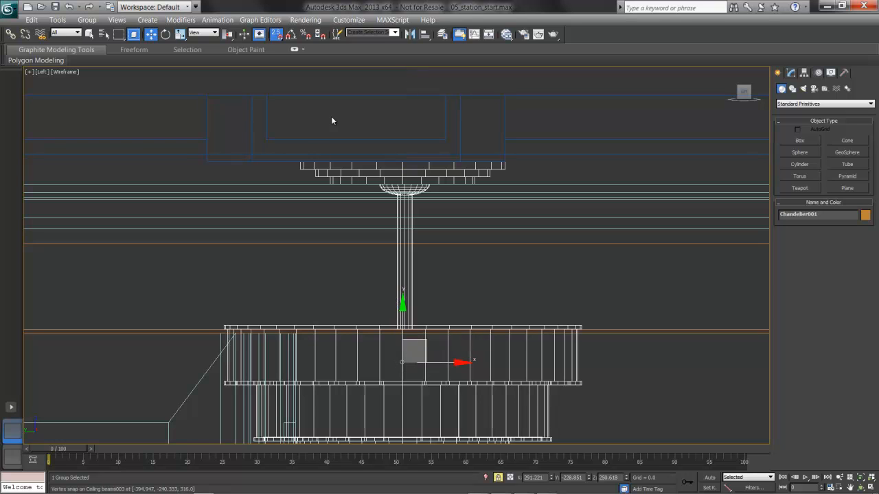
{"action": "mouse_move", "coordinate": [431, 162]}
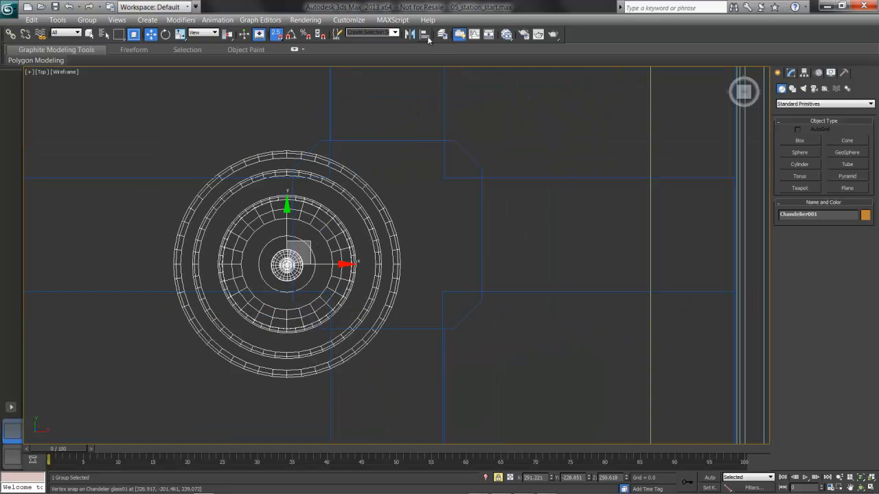
{"action": "mouse_move", "coordinate": [429, 34]}
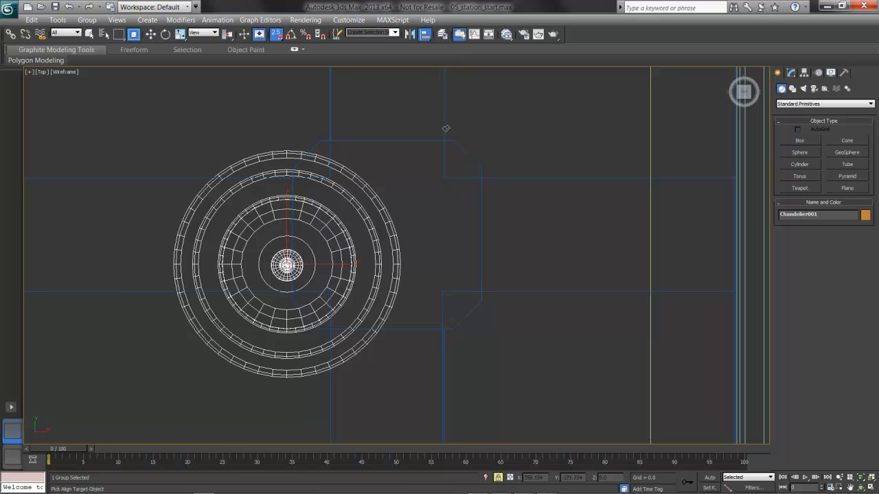
{"action": "mouse_move", "coordinate": [362, 144]}
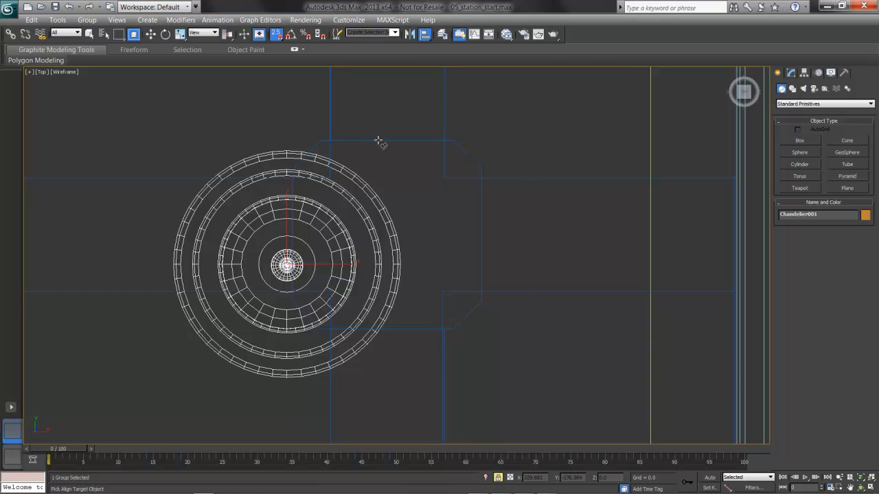
- Pick the ceiling piece as Align target and set Current and Target Object to Center
{"action": "left_click", "coordinate": [381, 142]}
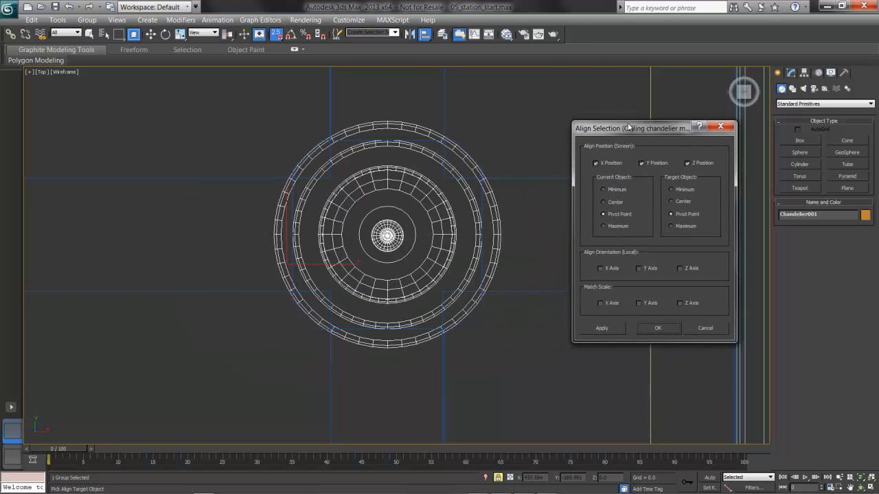
{"action": "left_click_drag", "start_coordinate": [631, 128], "coordinate": [591, 110]}
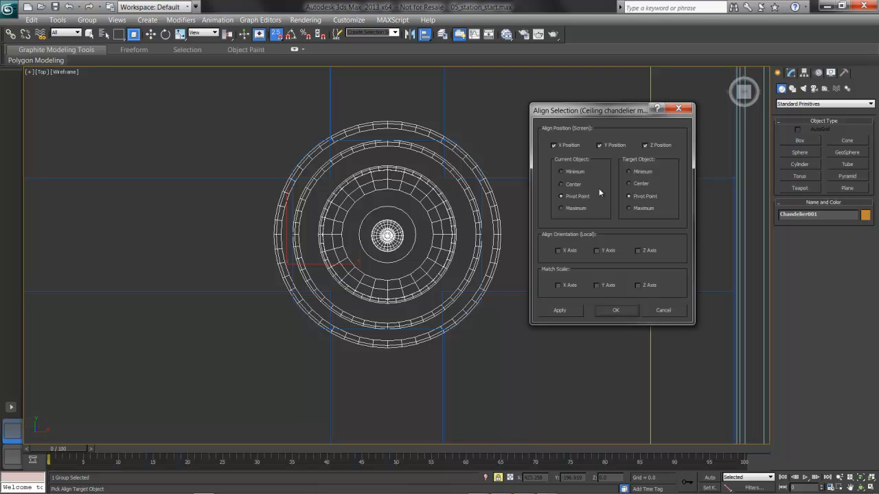
{"action": "left_click", "coordinate": [562, 184]}
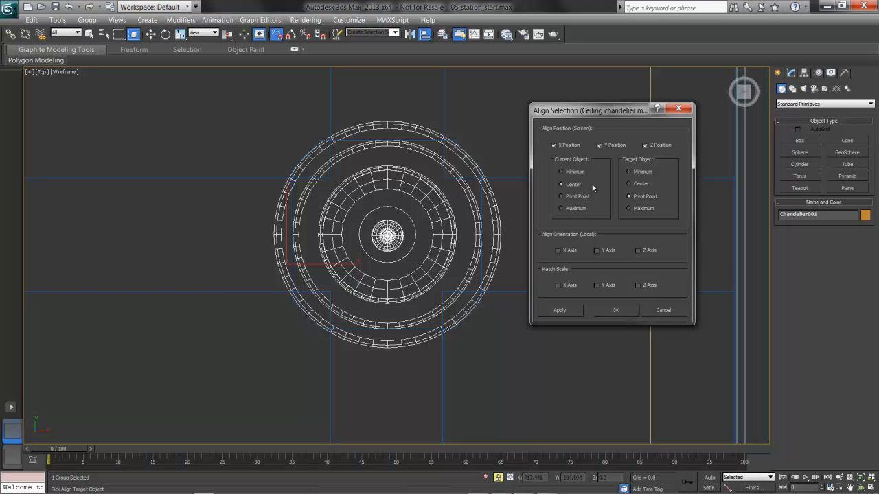
{"action": "left_click", "coordinate": [629, 184]}
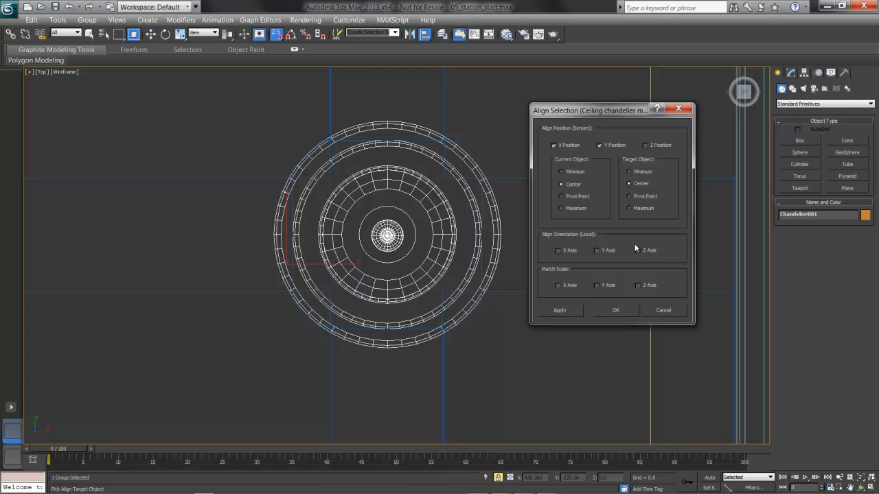
{"action": "mouse_move", "coordinate": [497, 261]}
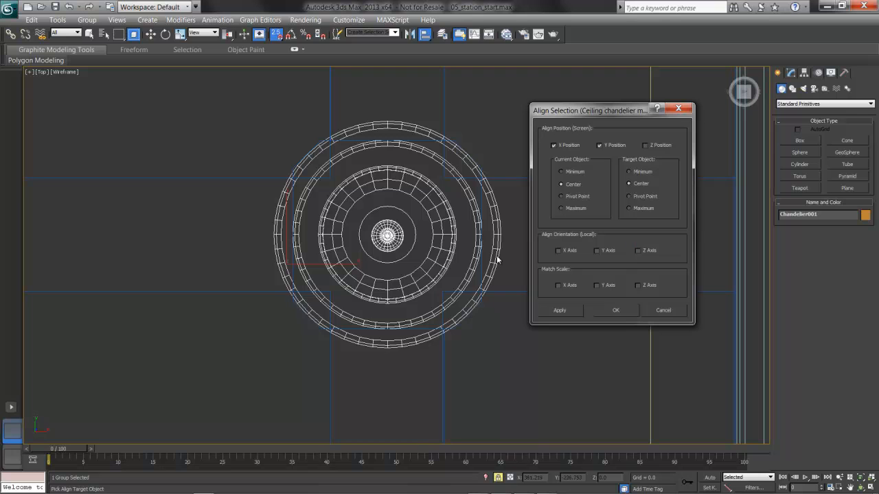
{"action": "mouse_move", "coordinate": [215, 226]}
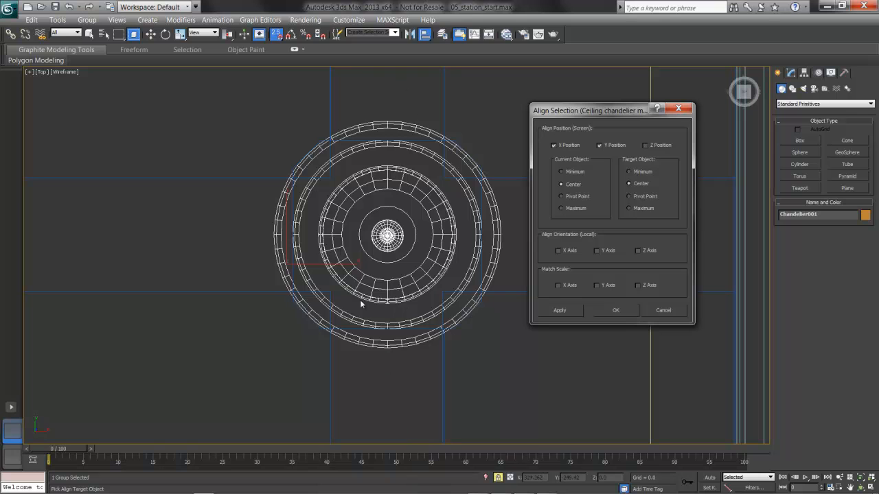
{"action": "mouse_move", "coordinate": [491, 287]}
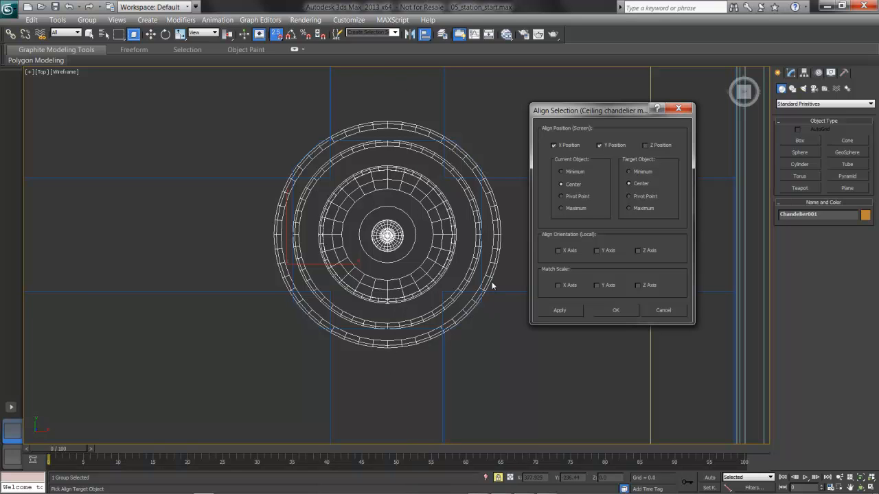
{"action": "mouse_move", "coordinate": [618, 218]}
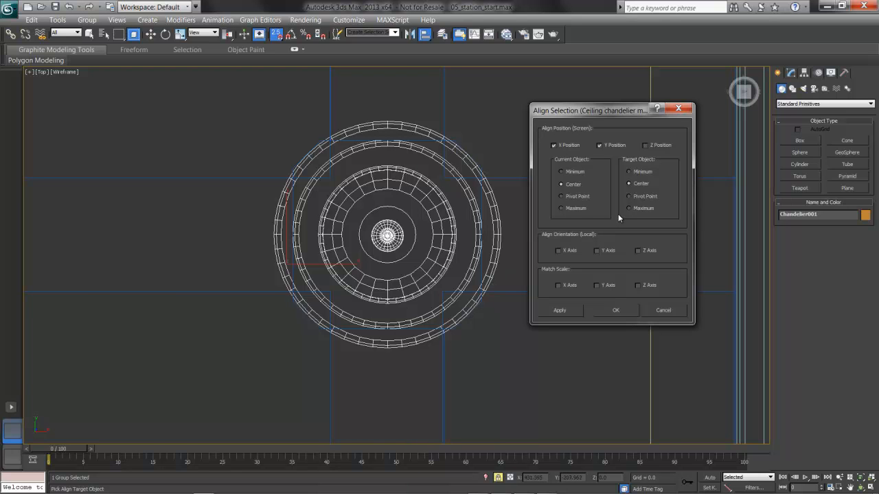
{"action": "mouse_move", "coordinate": [604, 187]}
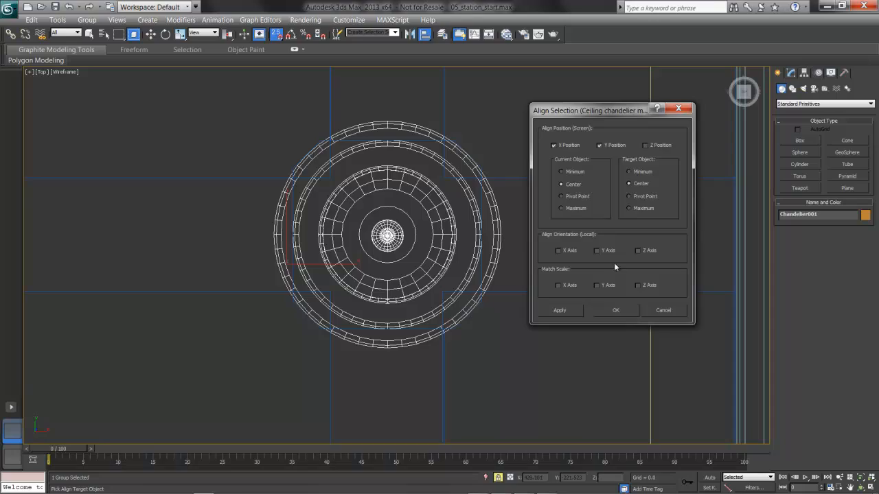
- Confirm Align Selection with OK and orbit to check the chandelier centred under the mount
{"action": "left_click", "coordinate": [615, 310]}
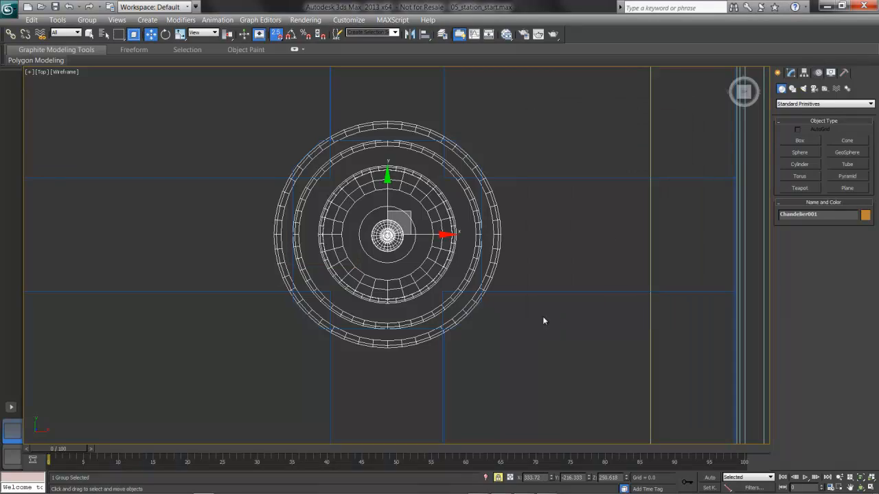
{"action": "left_click_drag", "start_coordinate": [544, 321], "coordinate": [516, 294]}
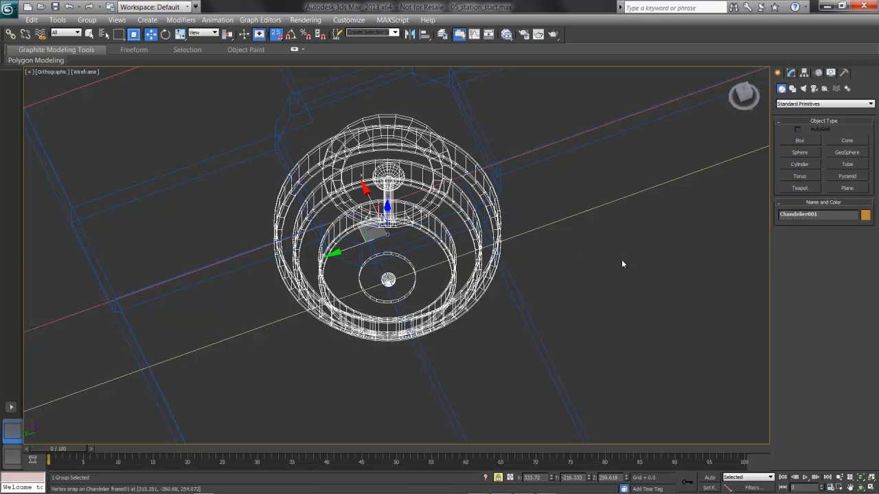
{"action": "mouse_move", "coordinate": [646, 225]}
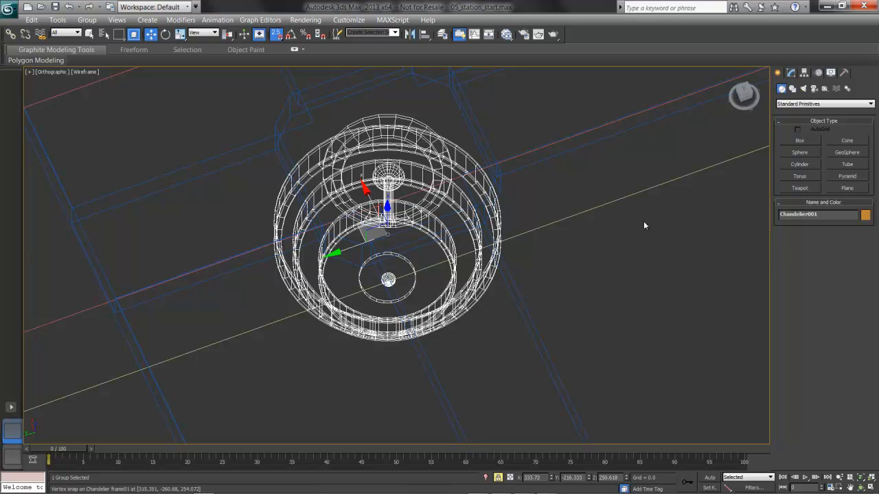